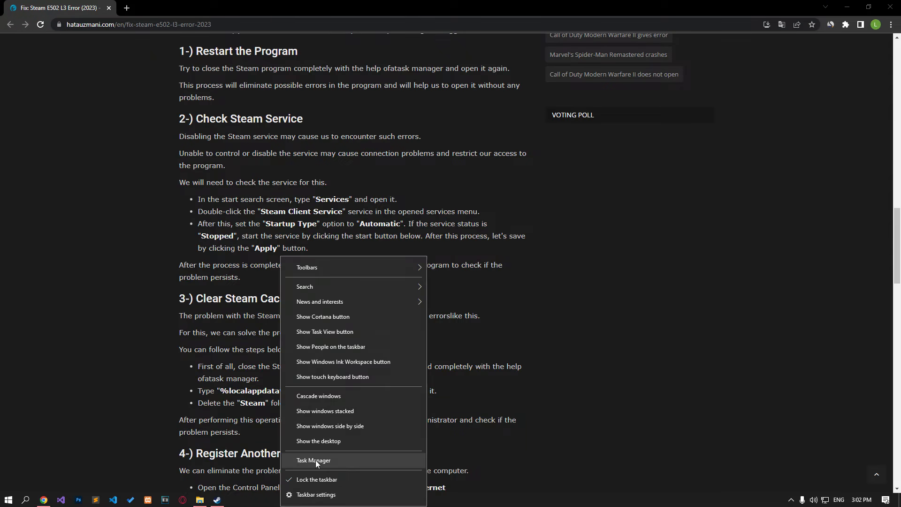
End the Steam (32 bit) task in Task Manager's full process list.
click(314, 460)
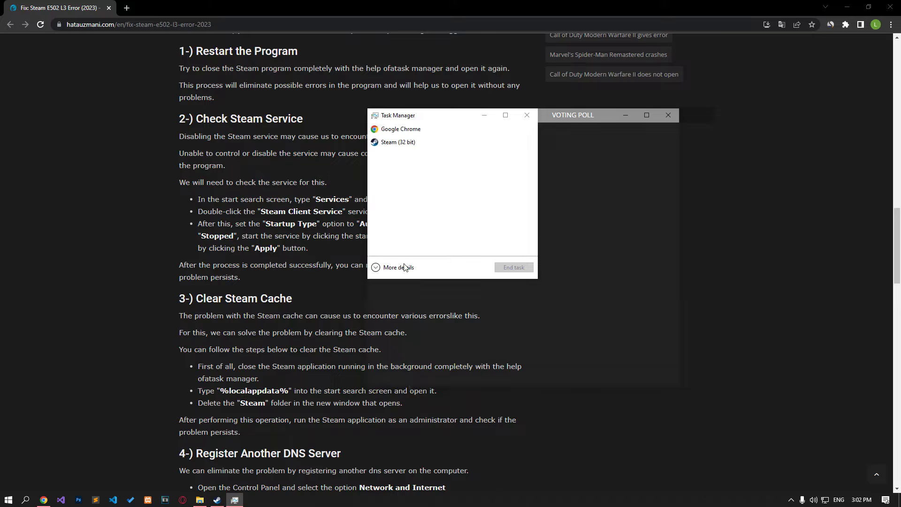
click(398, 268)
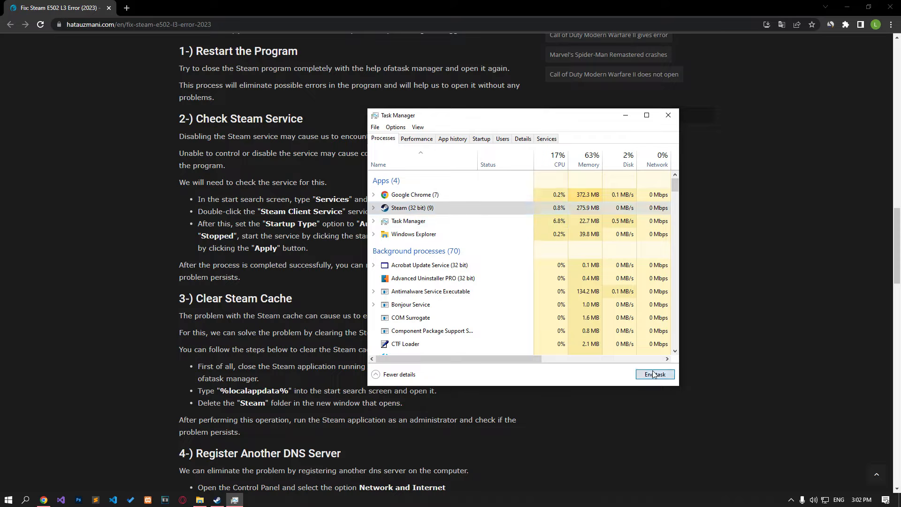
click(655, 375)
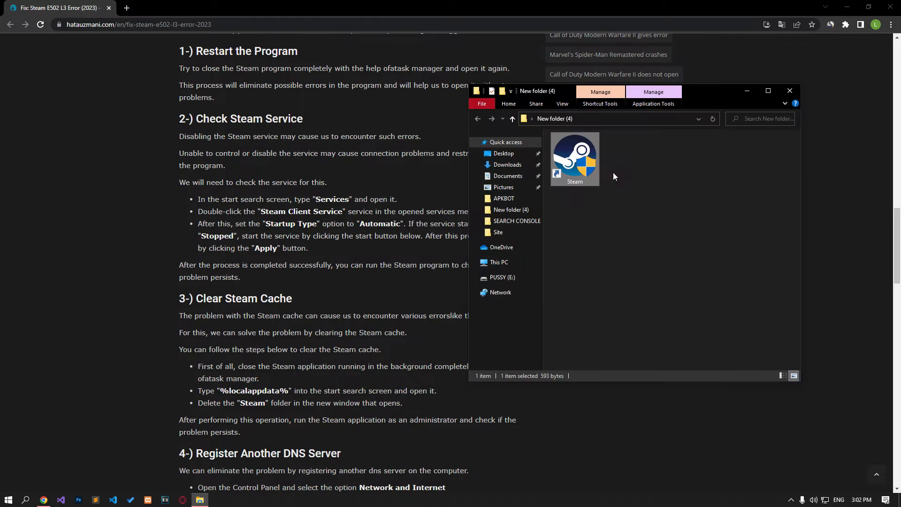
Bring up the context menu of the Steam shortcut in New folder (4).
right_click(575, 158)
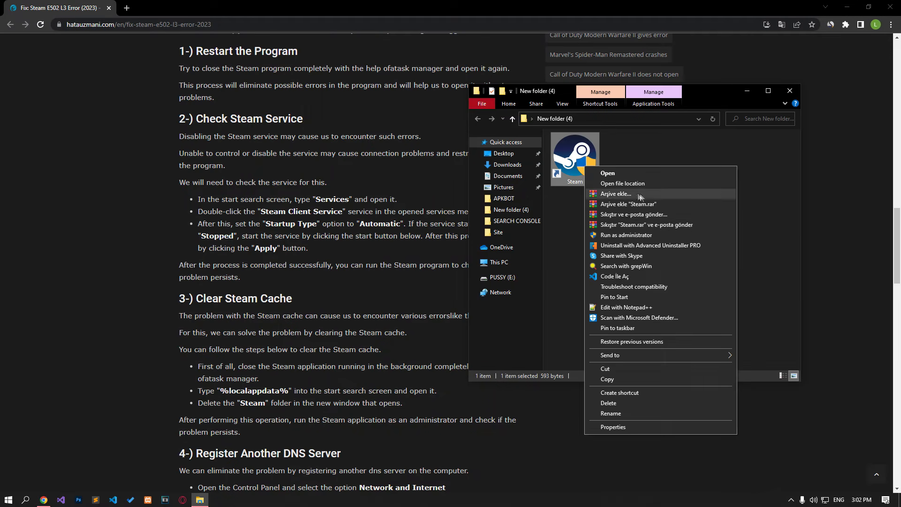
mouse_move(626, 235)
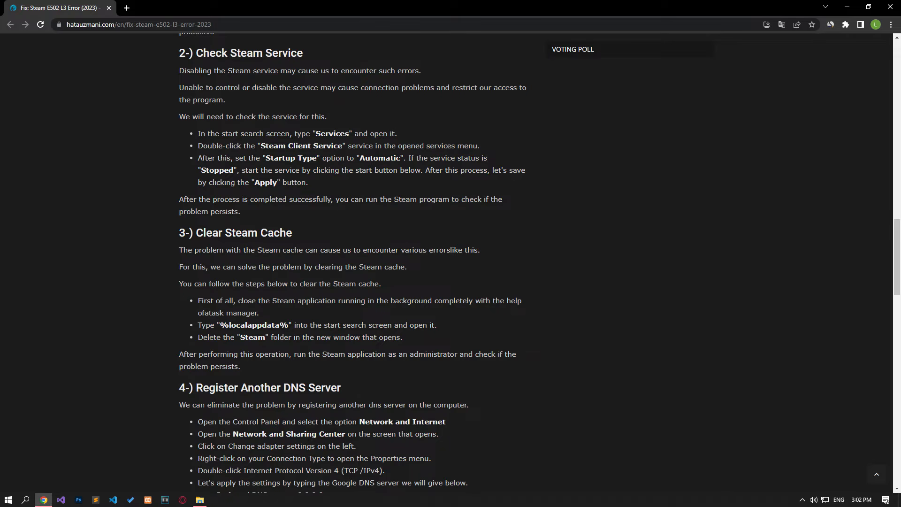
End any leftover Steam task in Task Manager.
click(217, 499)
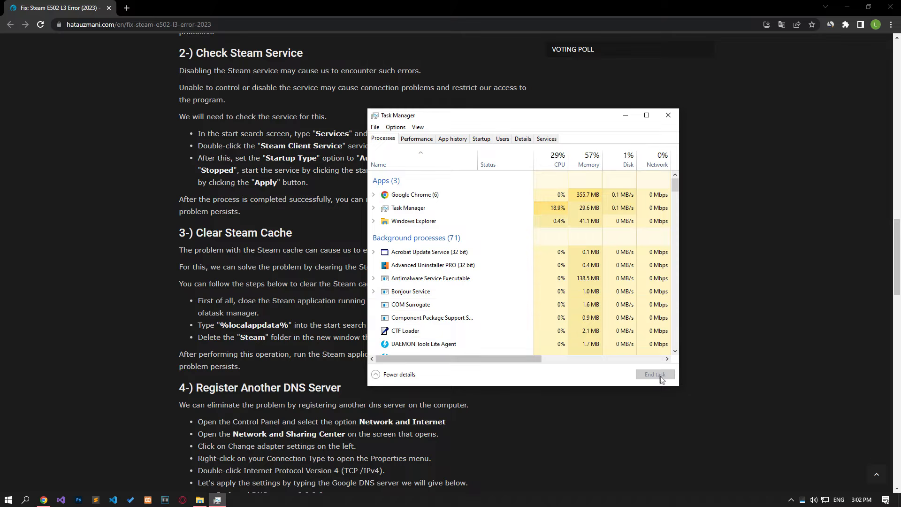
click(668, 115)
text(serv)
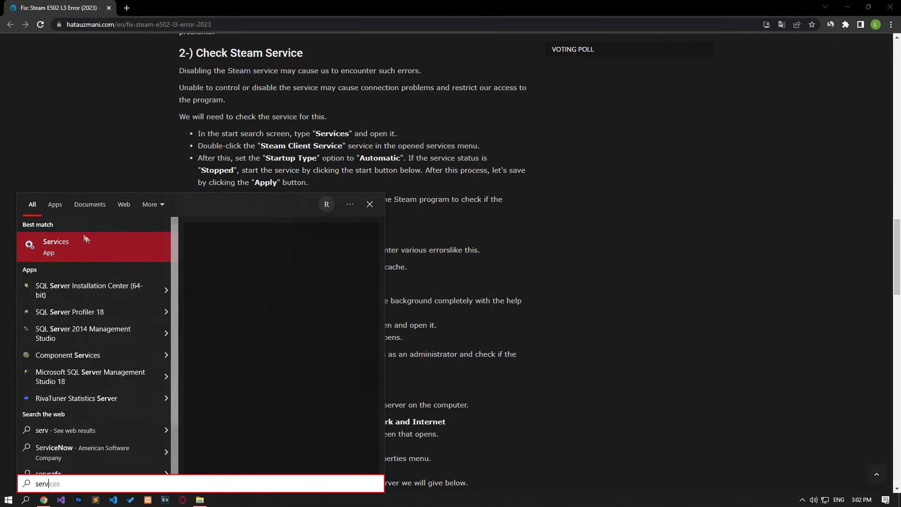
Locate Steam Client Service in Services and bring up its properties.
click(55, 247)
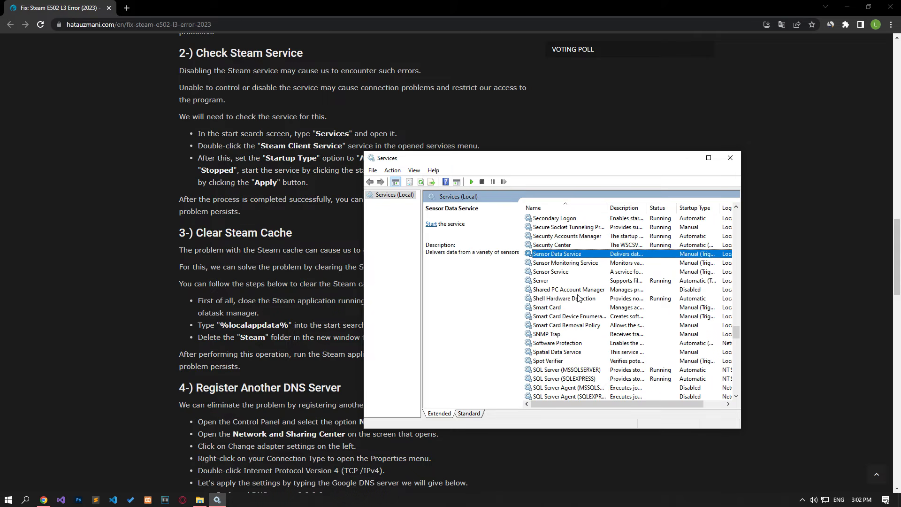
click(546, 334)
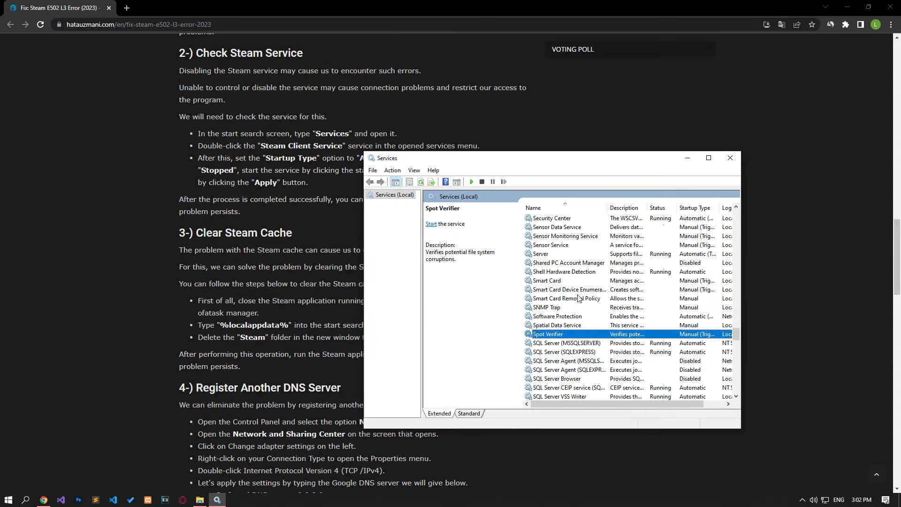
click(558, 370)
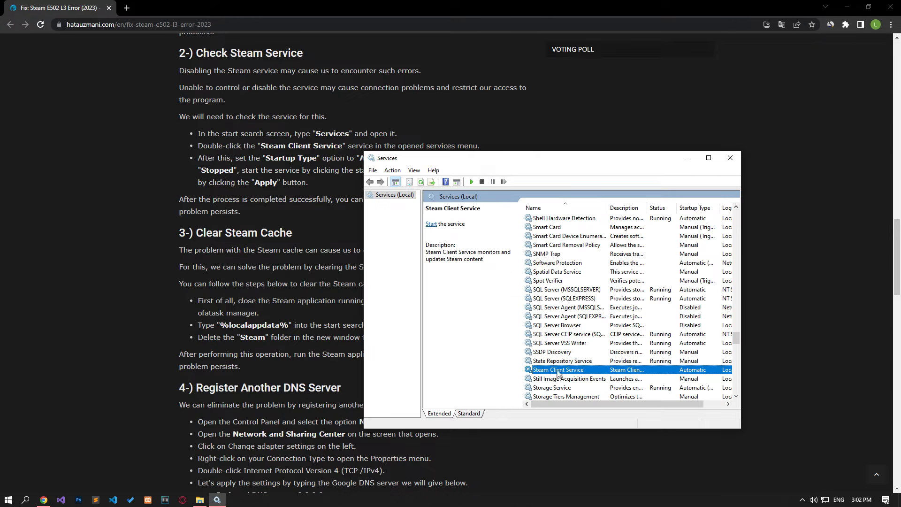
double_click(558, 370)
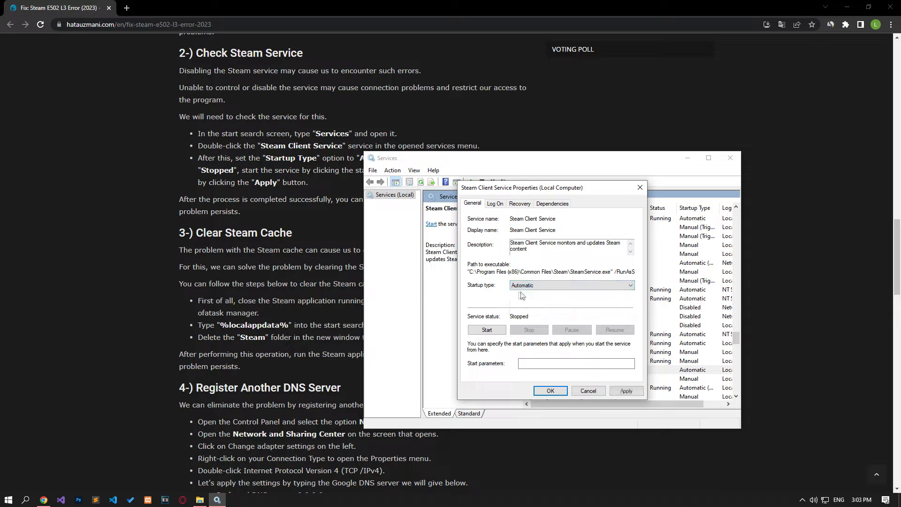
Start the Steam Client Service with Automatic startup, acknowledge it stopping again, and apply.
click(486, 330)
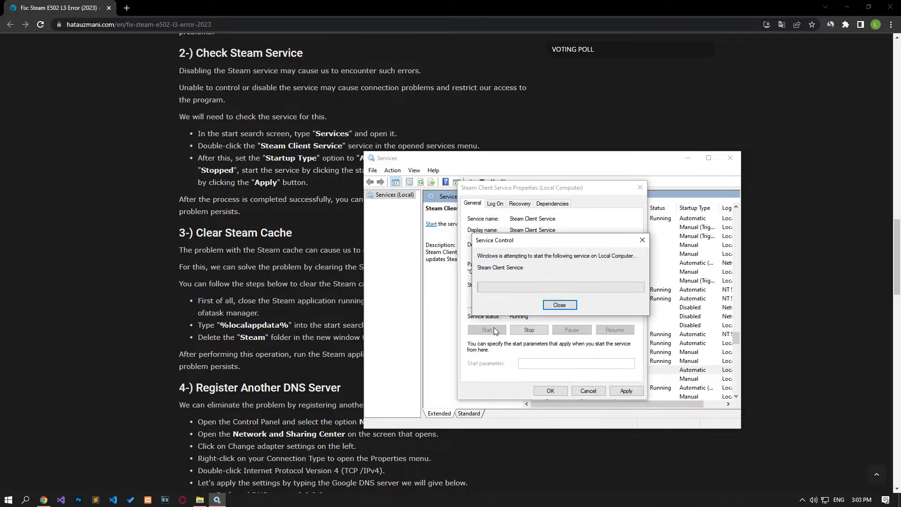
click(558, 304)
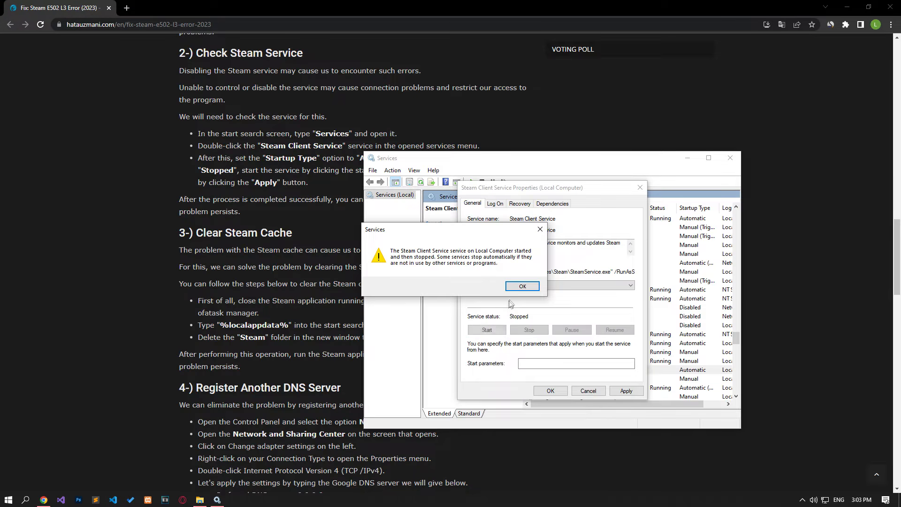
click(521, 287)
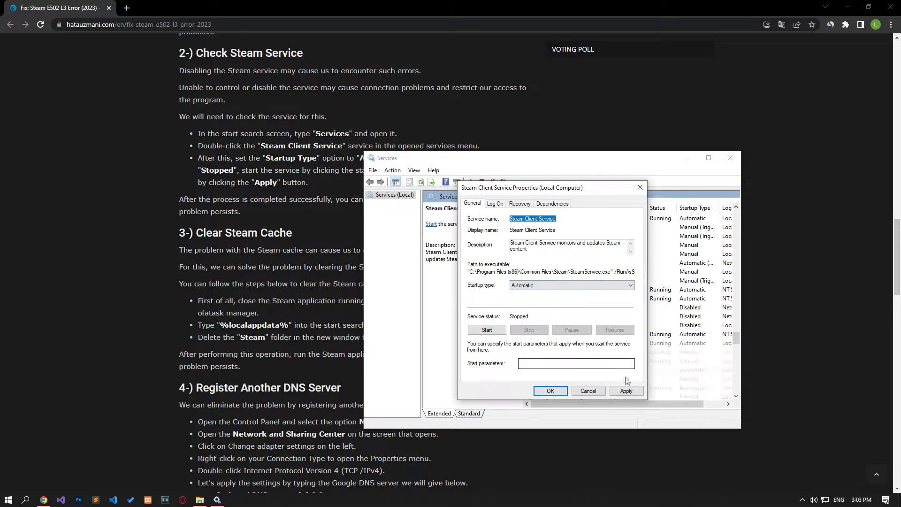
click(588, 391)
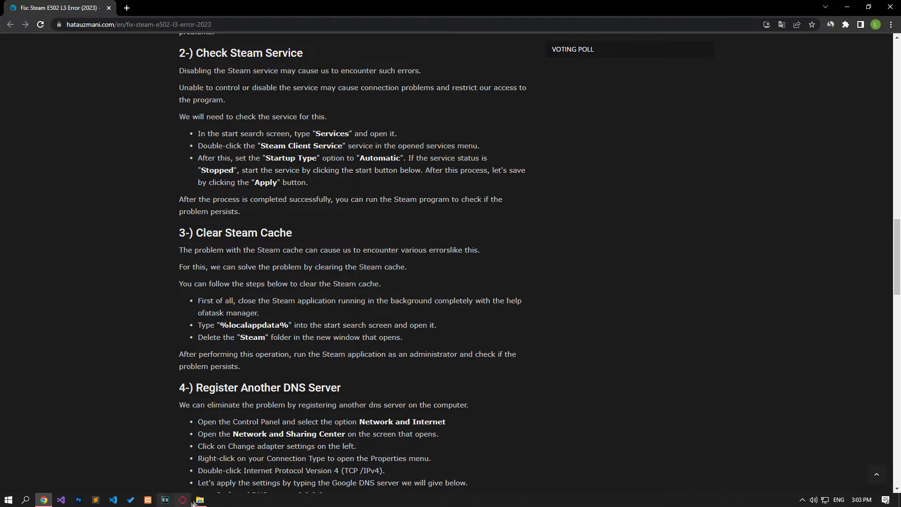
Bring up the Steam shortcut's context menu in its File Explorer folder.
click(199, 499)
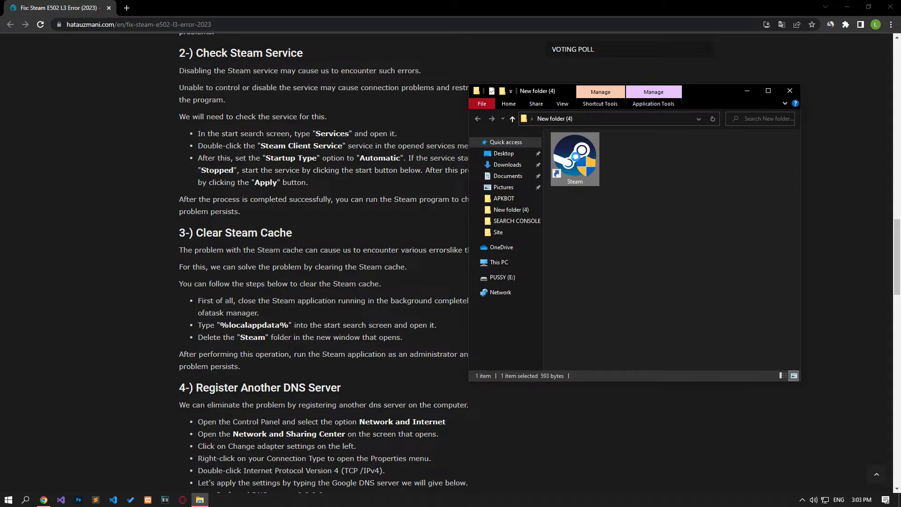
right_click(575, 158)
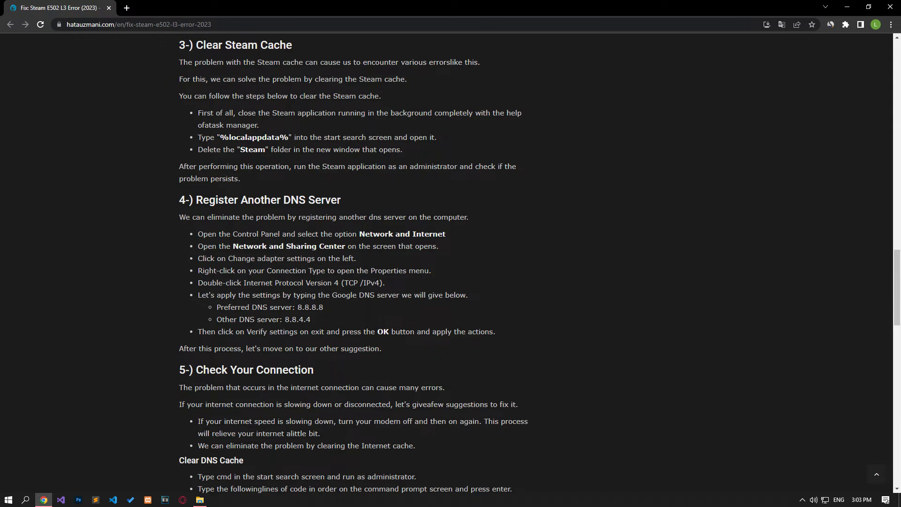
Check Task Manager's background processes for leftover Steam tasks, then close it.
click(217, 500)
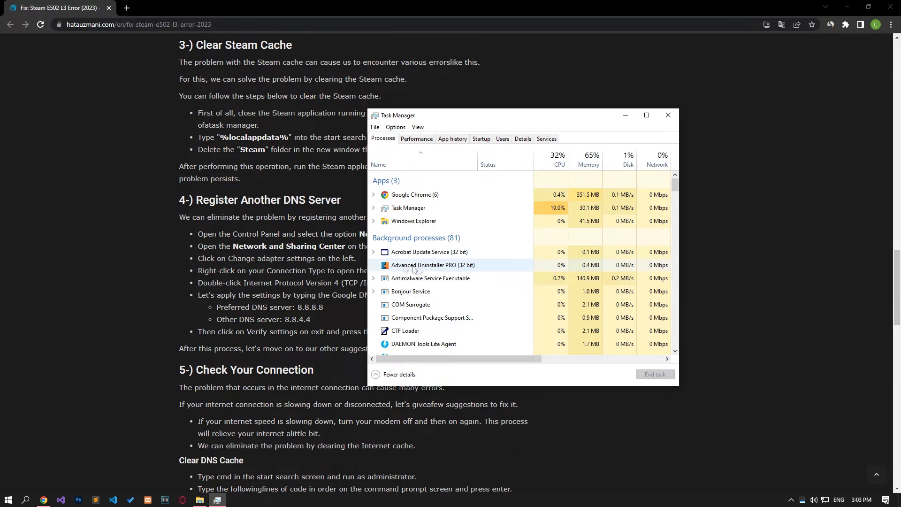
scroll(down, 3)
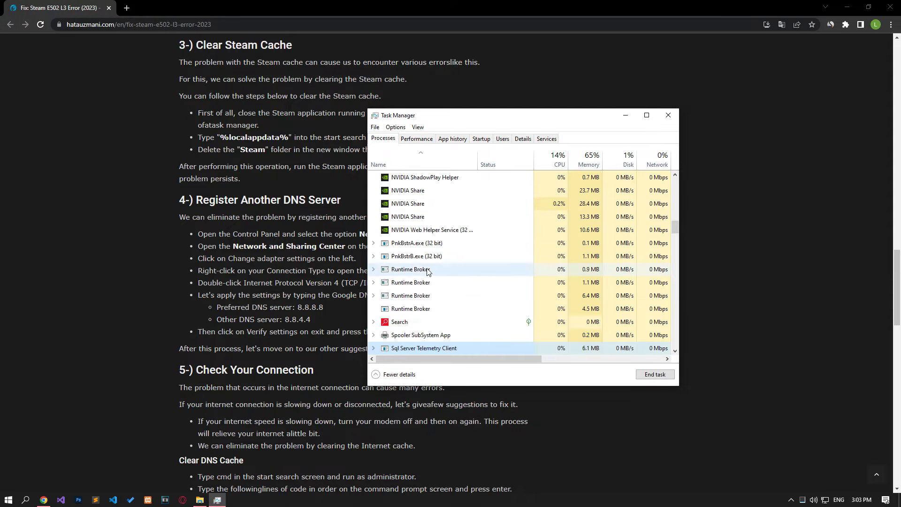
scroll(down, 3)
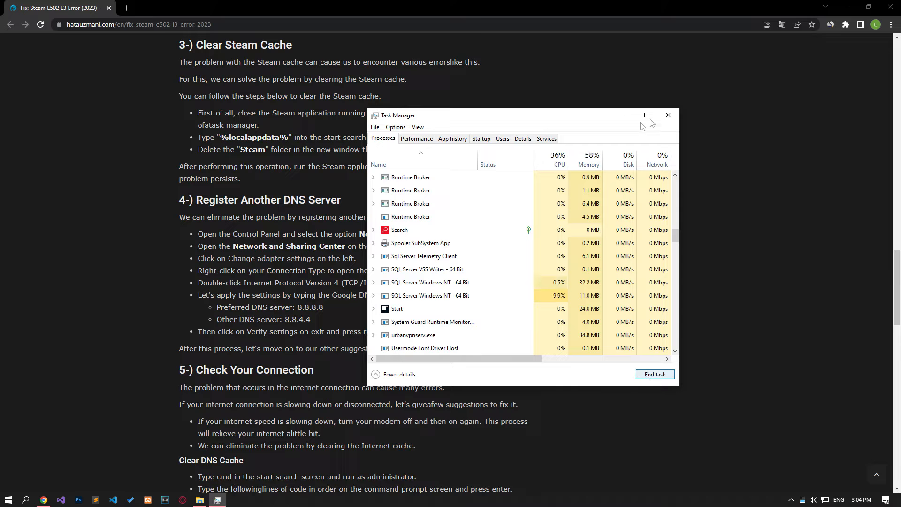
click(9, 499)
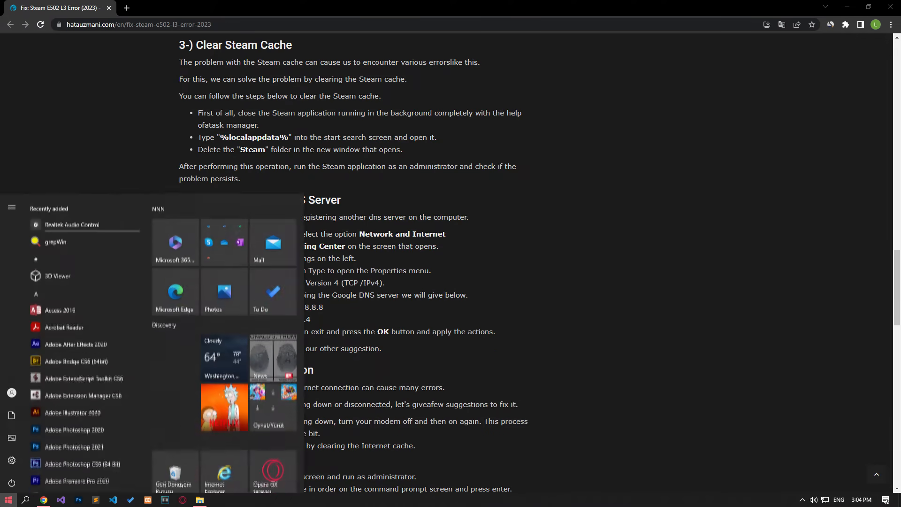
Reach the AppData Local folder via Run with %localappdata%.
text(run)
text(%)
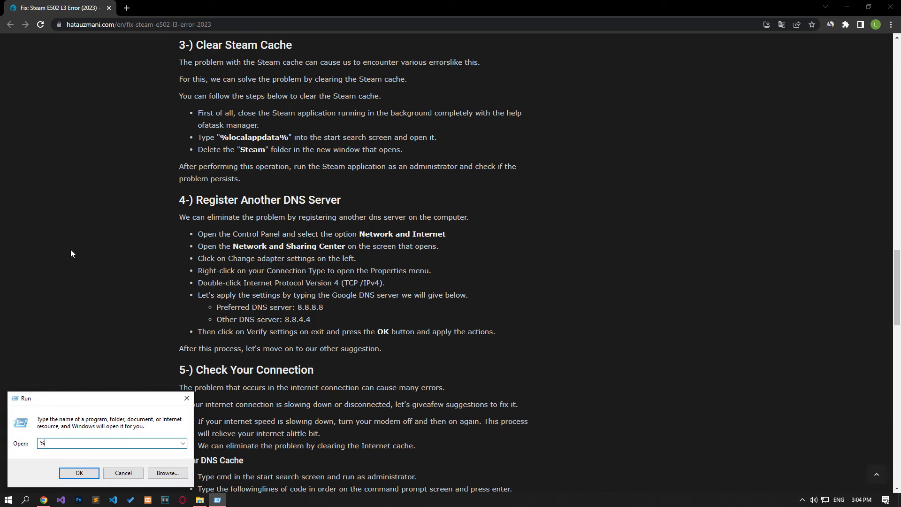
text(localappdata%)
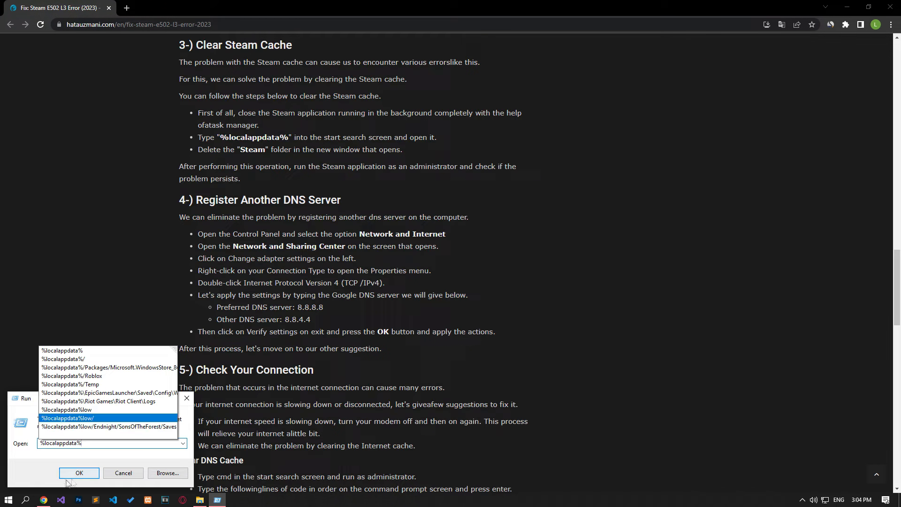
click(79, 473)
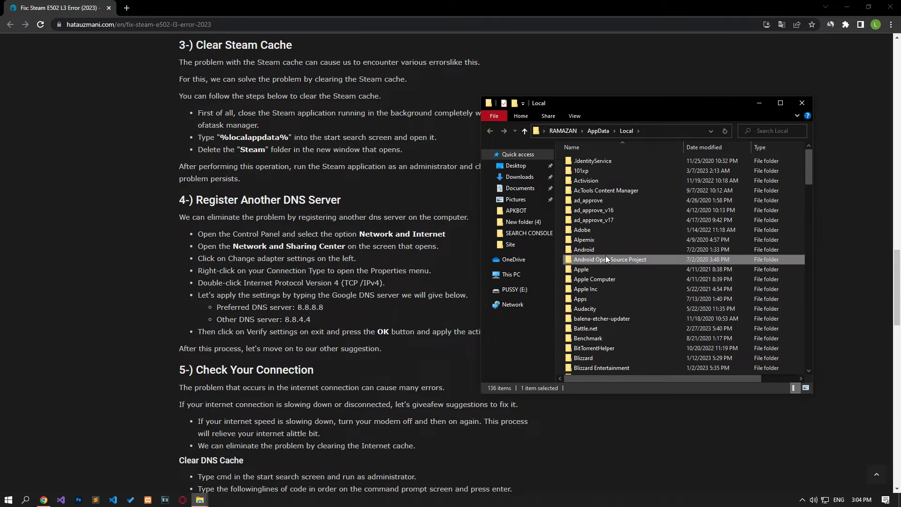
scroll(down, 3)
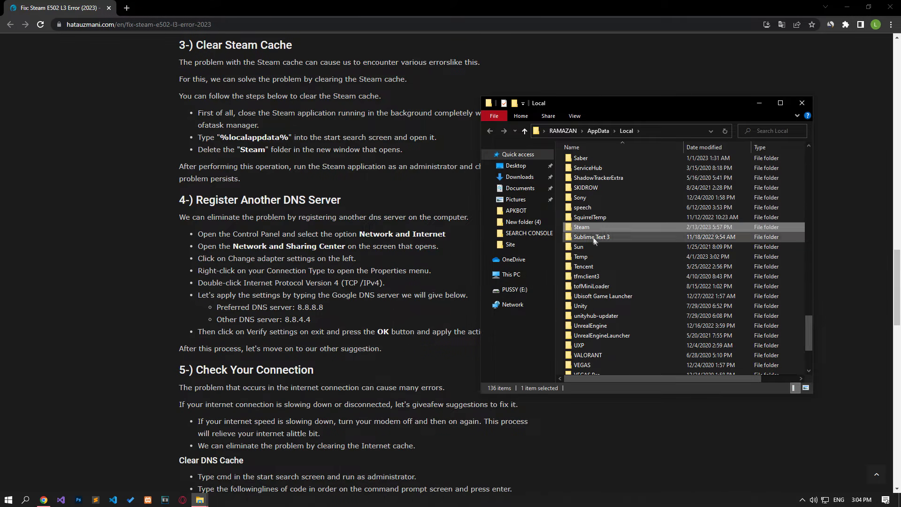
Delete the Steam folder from AppData Local to clear Steam's cache.
right_click(581, 226)
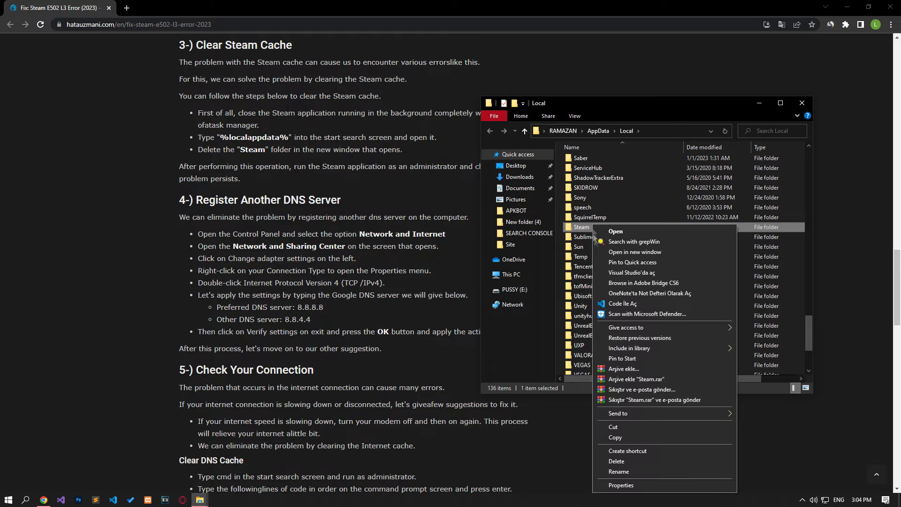
click(624, 465)
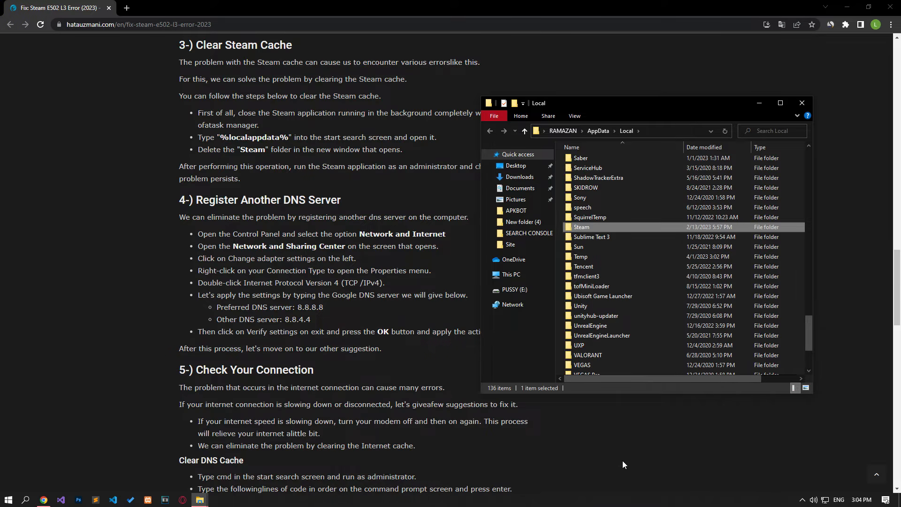
key(Delete)
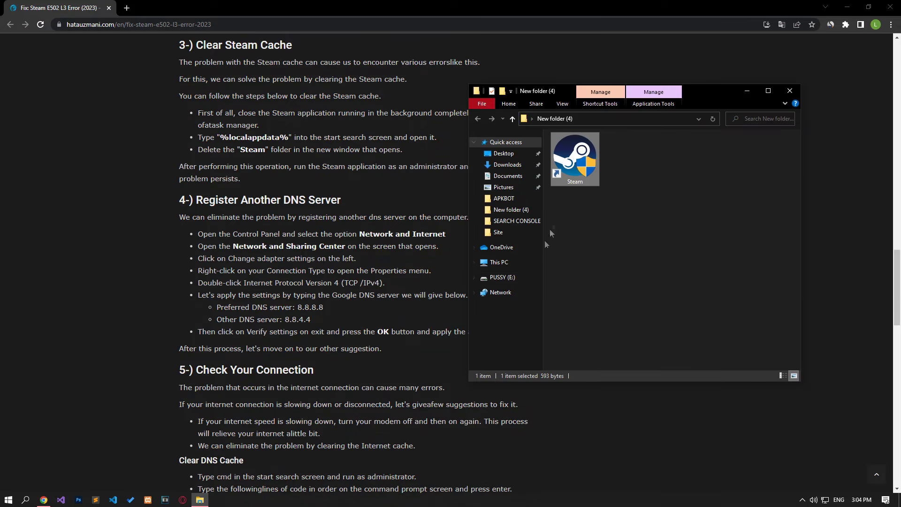
right_click(575, 158)
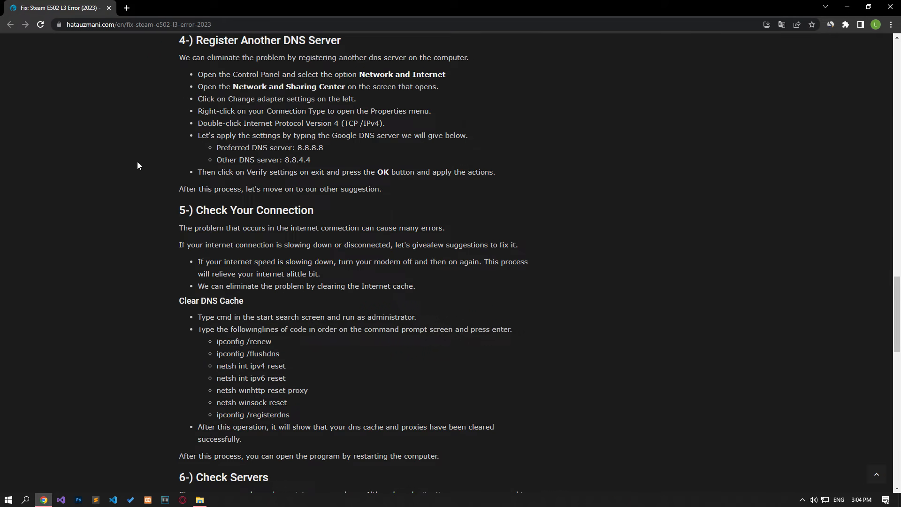
click(8, 499)
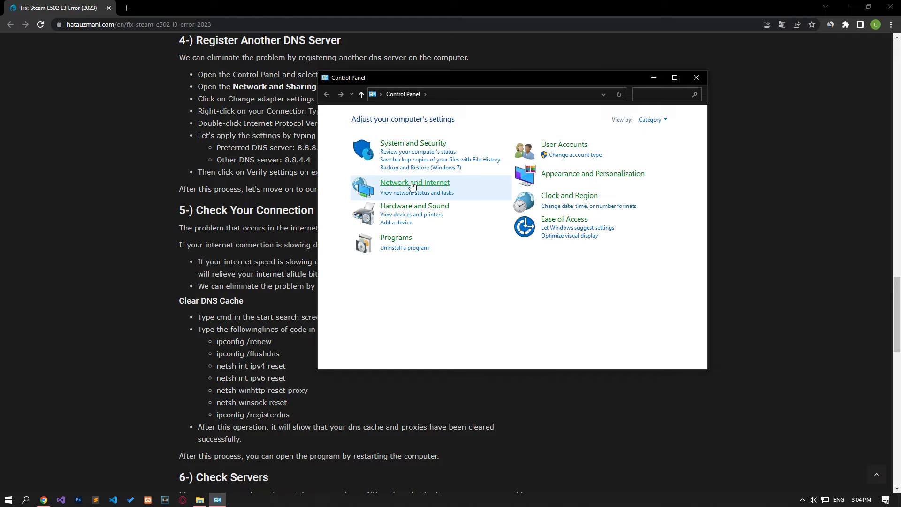
Reach the Ethernet connection's IPv4 properties through Network and Sharing Center.
click(414, 183)
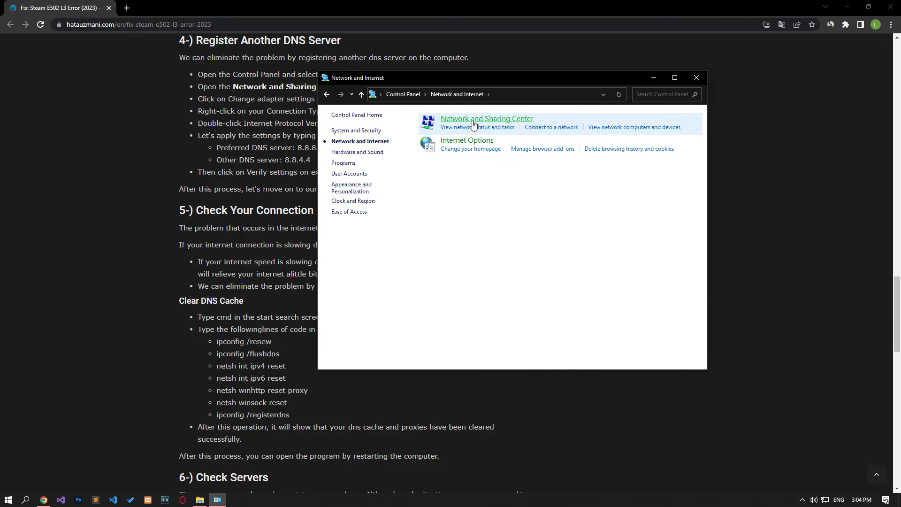
click(486, 118)
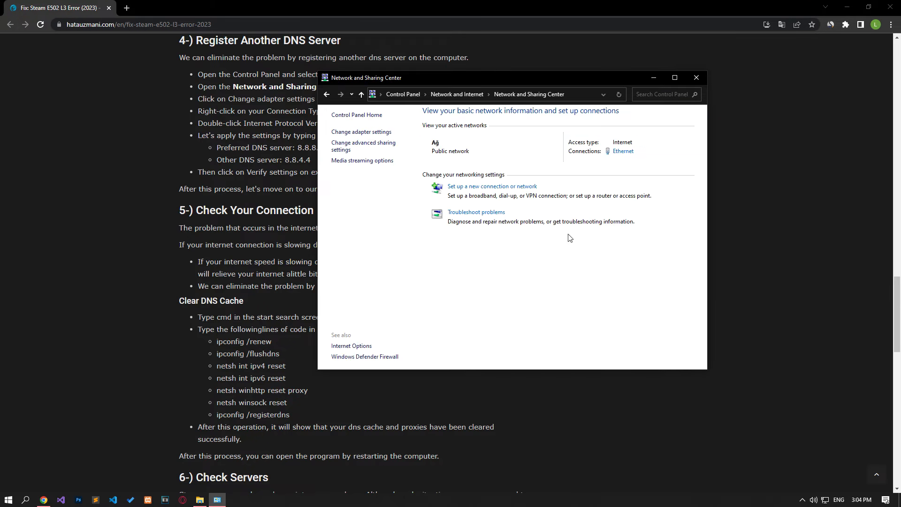
click(622, 150)
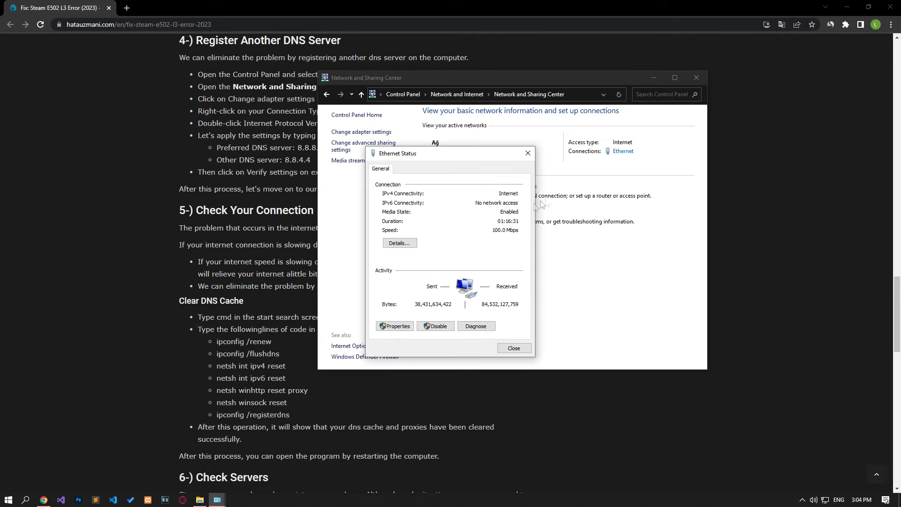
click(394, 326)
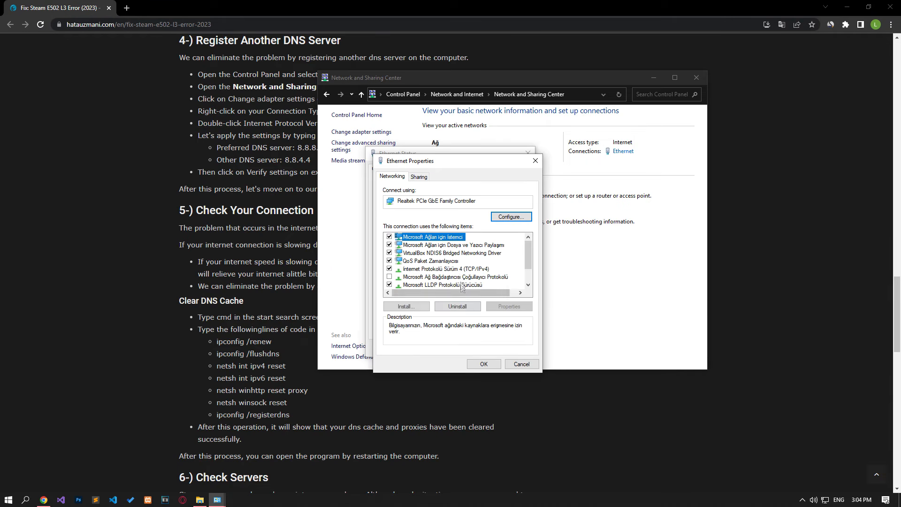
click(445, 269)
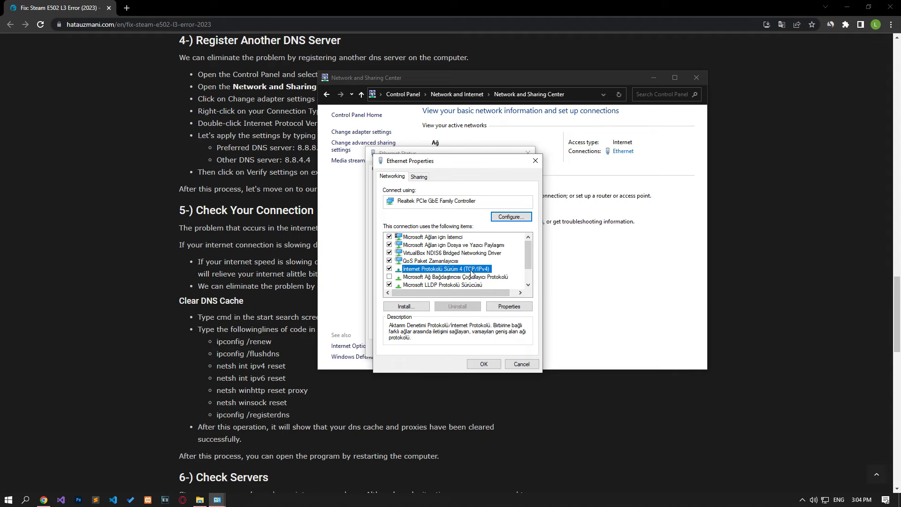
click(508, 306)
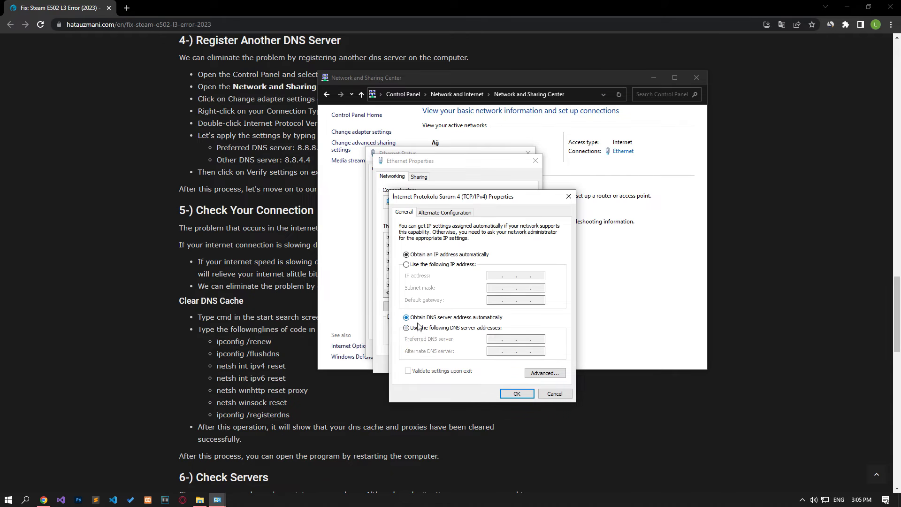
Set manual DNS servers 8.8.8.8 and 8.8.4.4, confirm, and close the Ethernet windows.
click(407, 327)
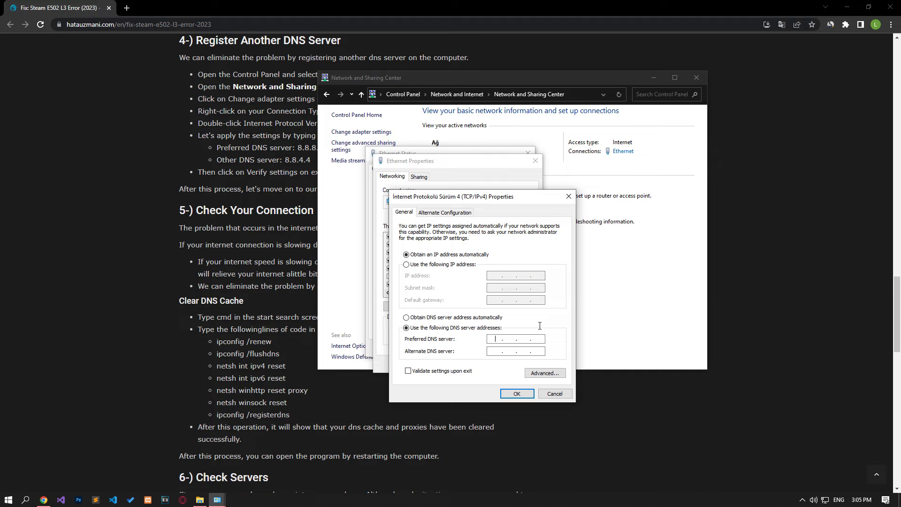
text(8.8.8.8)
click(515, 350)
text(8.8.4.4)
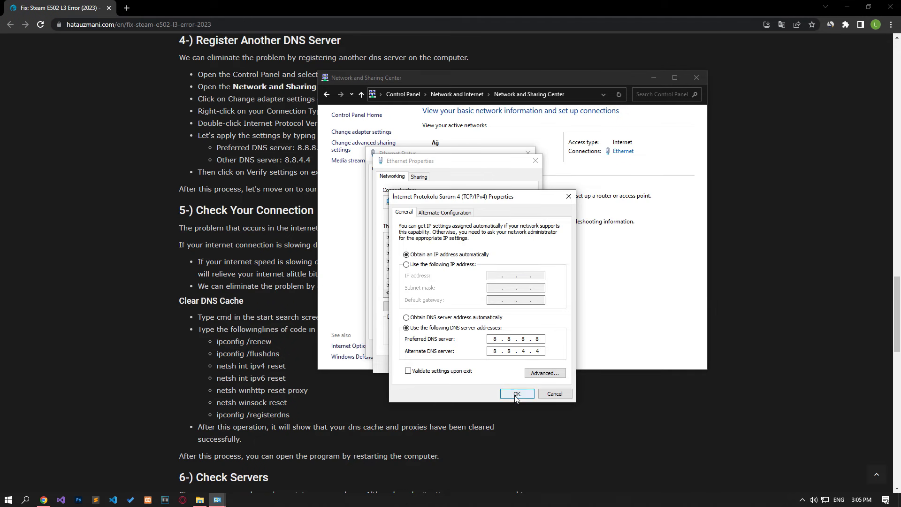
click(517, 394)
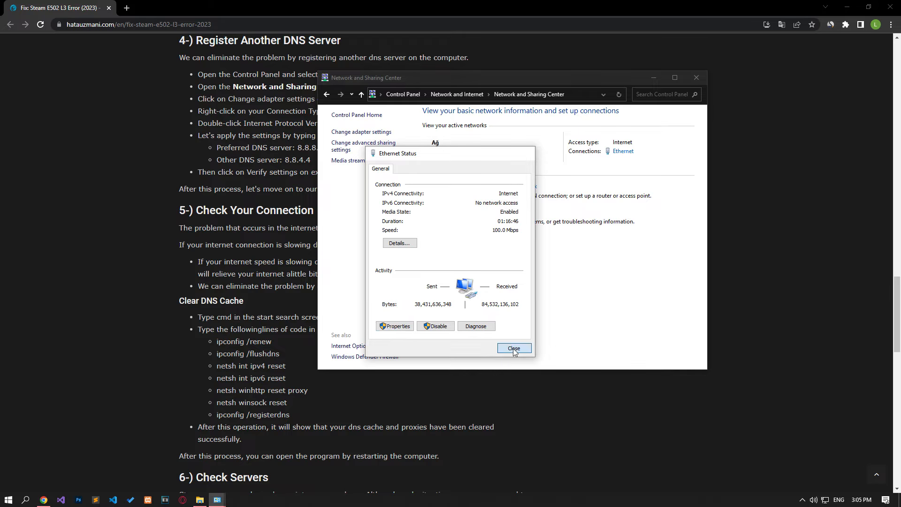
click(513, 348)
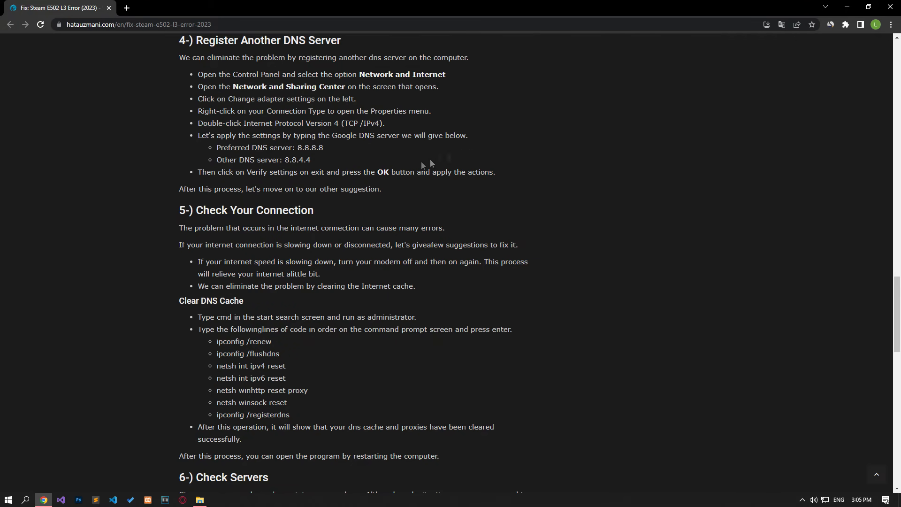
Launch Command Prompt as administrator from a Start search for cmd.
scroll(down, 3)
text(cmd)
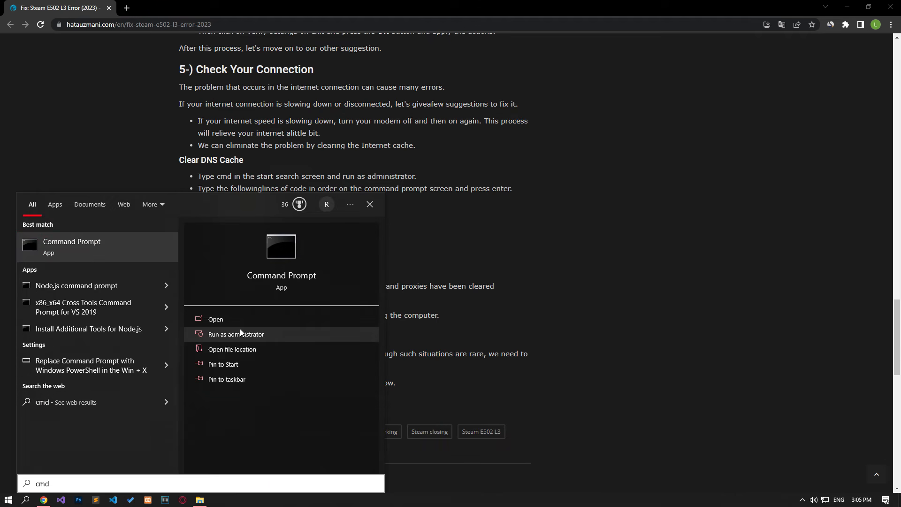
click(236, 334)
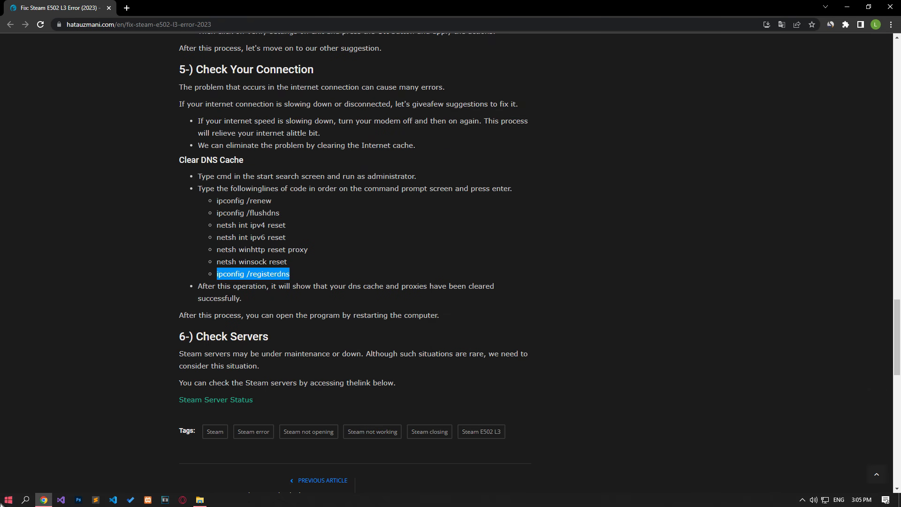
Follow the Steam Server Status link and view the Unofficial Steam Status page.
click(8, 498)
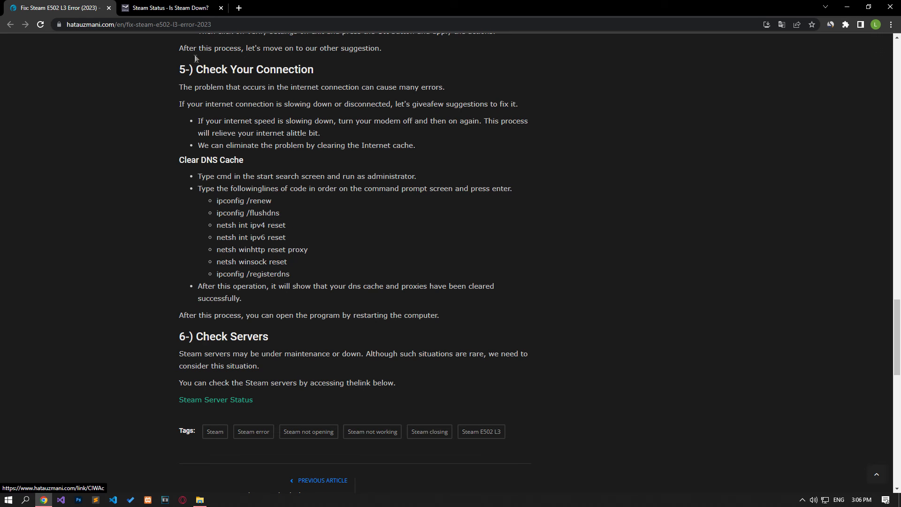
click(168, 8)
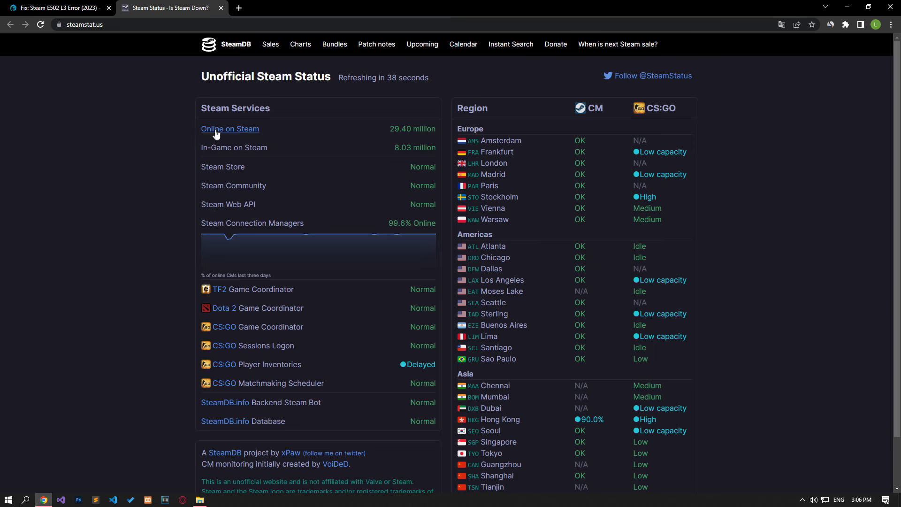
mouse_move(171, 139)
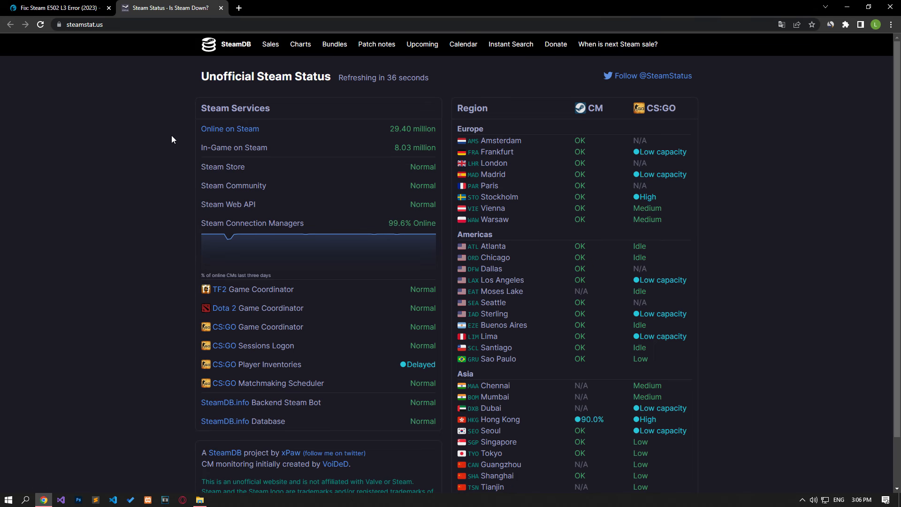